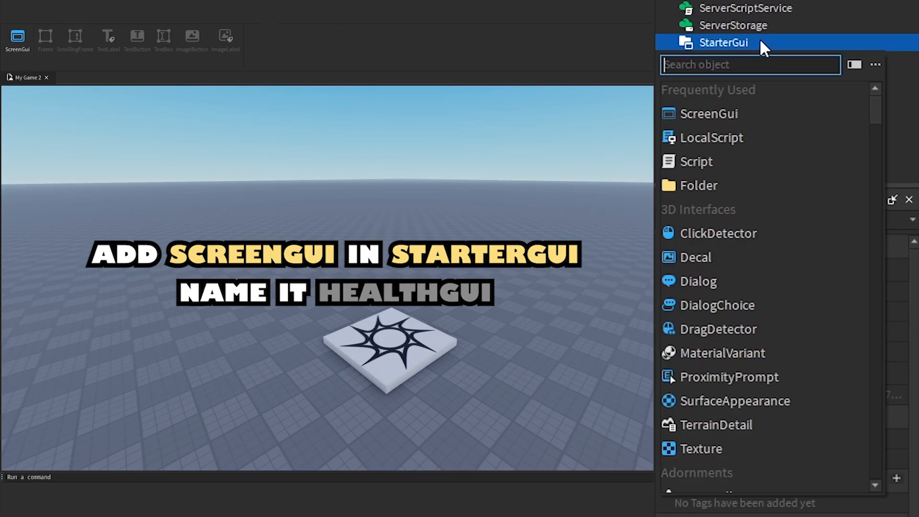
Create HealthGui ScreenGui with a HealthBarBackground frame, AnchorPoint 0.5 and Position 0.5, 0
click(710, 113)
text(HealthGui)
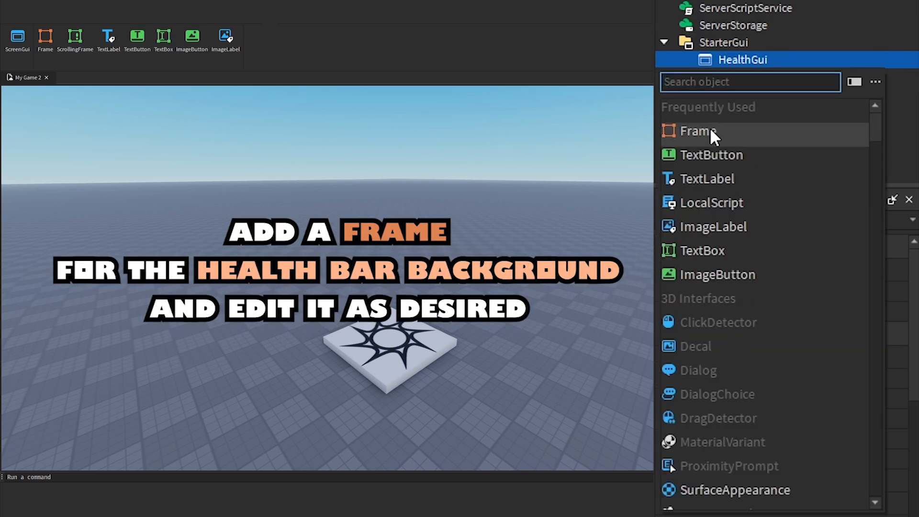
click(698, 131)
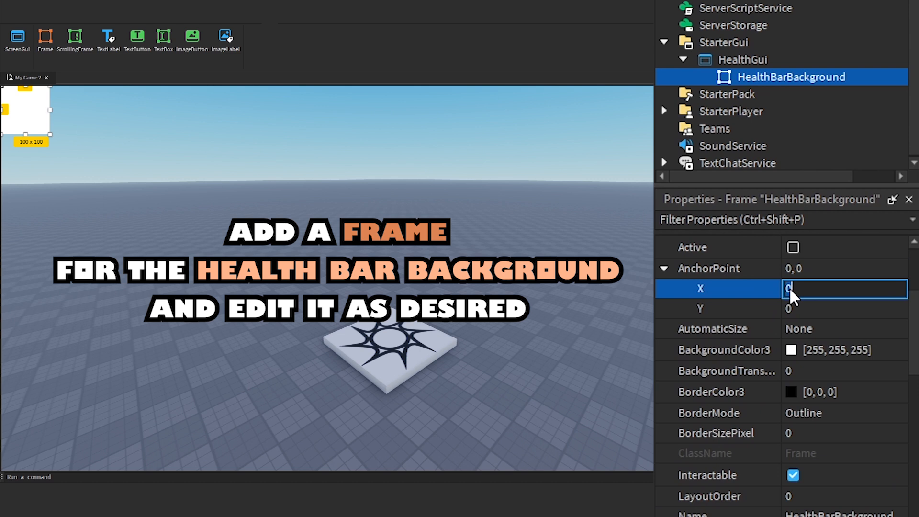
text(0.5)
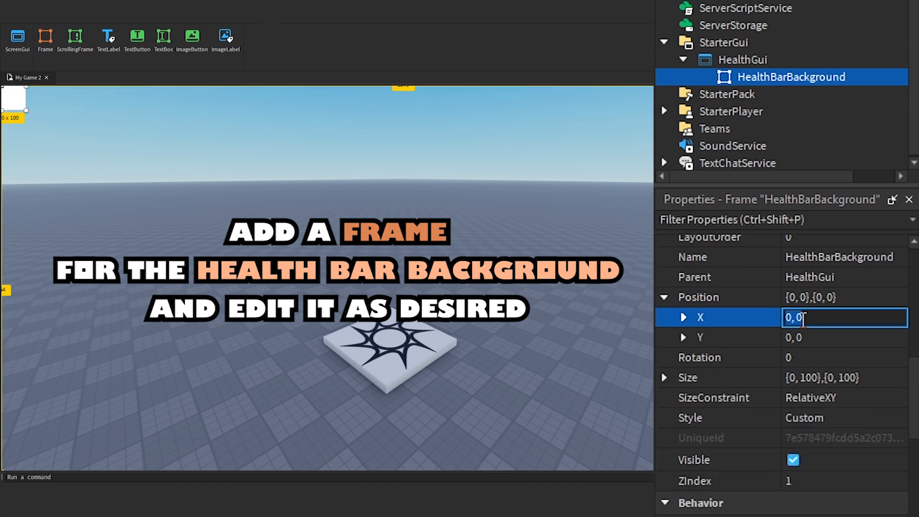
text(0.5, 0)
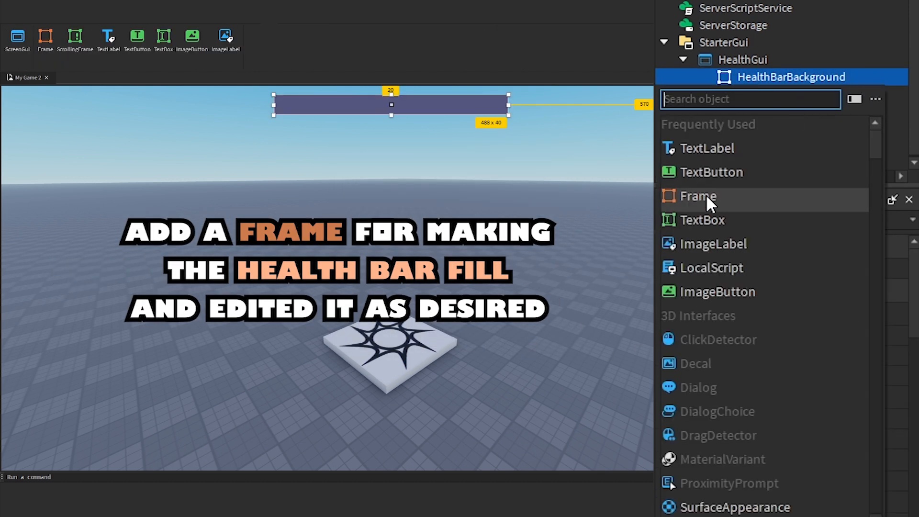
Add a HealthBarFill frame inside HealthBarBackground
click(698, 196)
text(HealthBarFill)
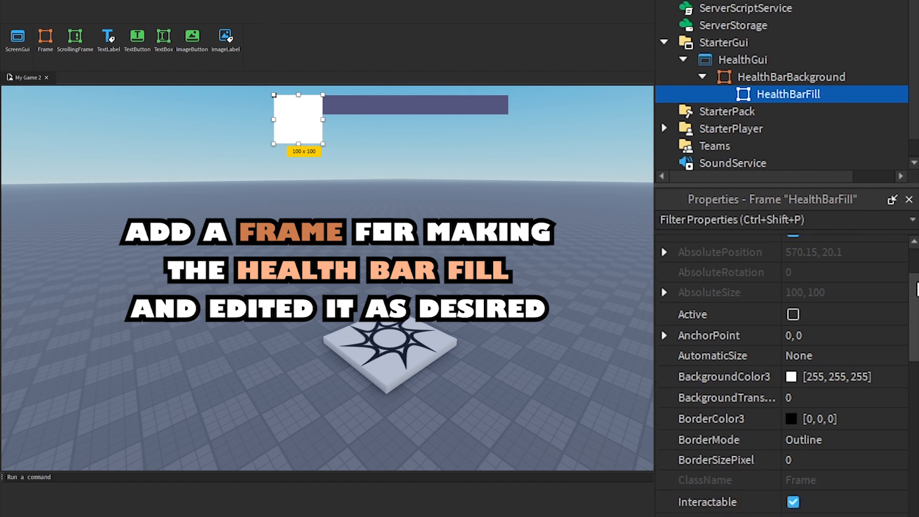
click(844, 362)
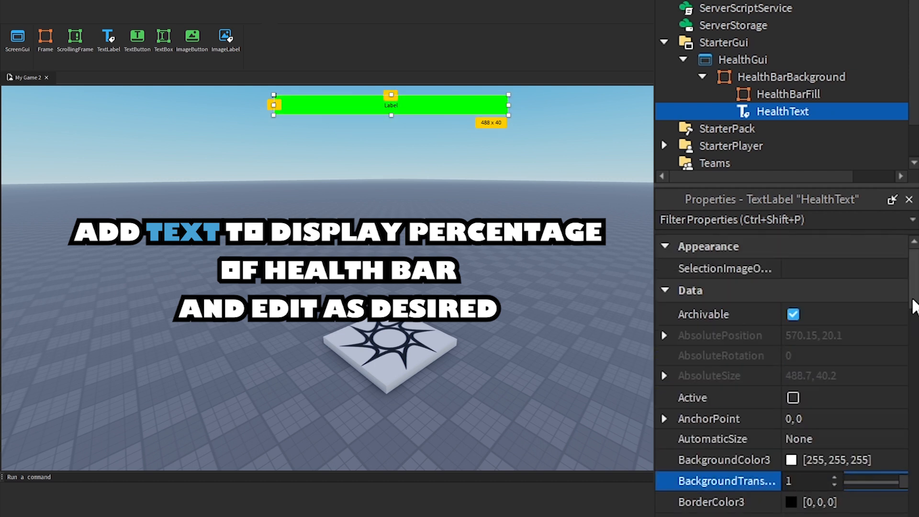
Set the HealthText label's text to 100% over the green bar
scroll(down, 3)
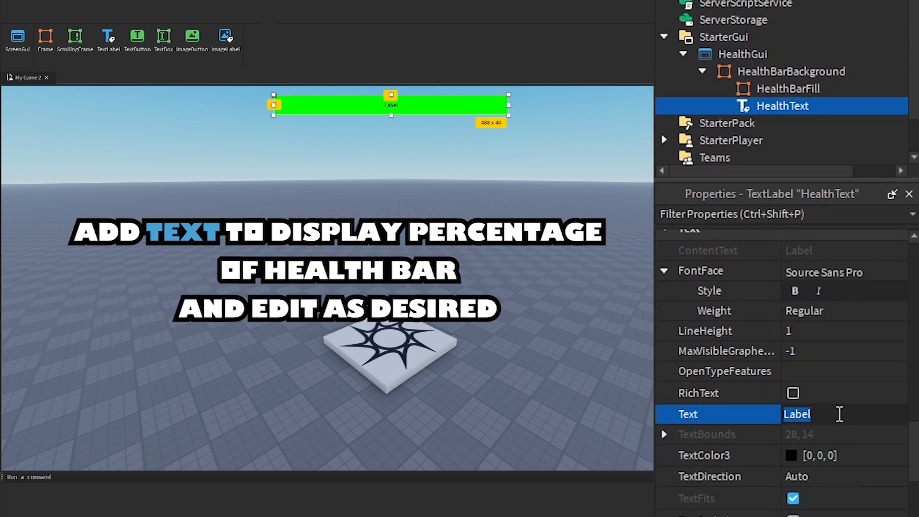
text(100%)
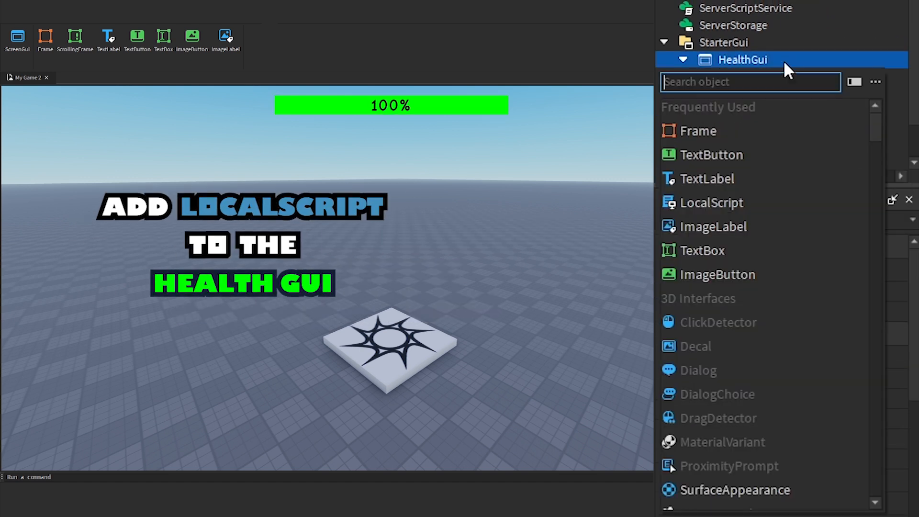
Add a LocalScript named HealthBarScript to HealthGui
click(713, 203)
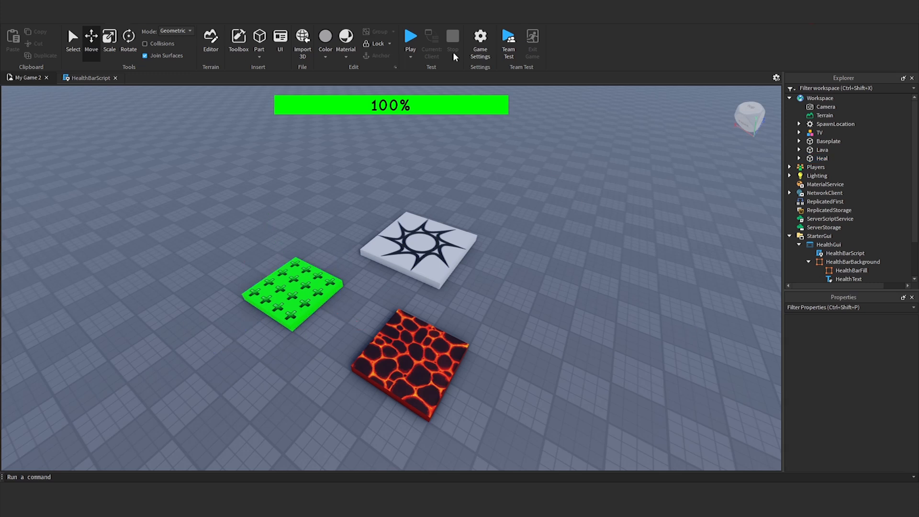
click(411, 35)
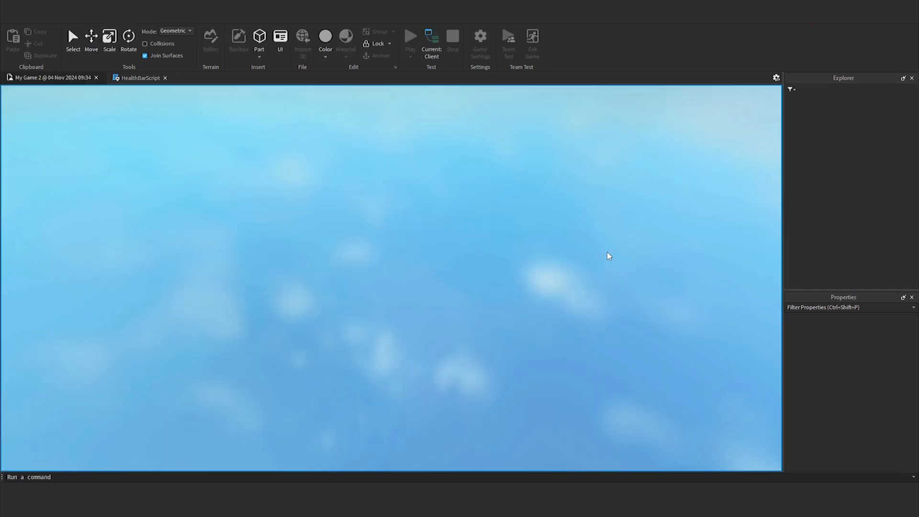
click(411, 37)
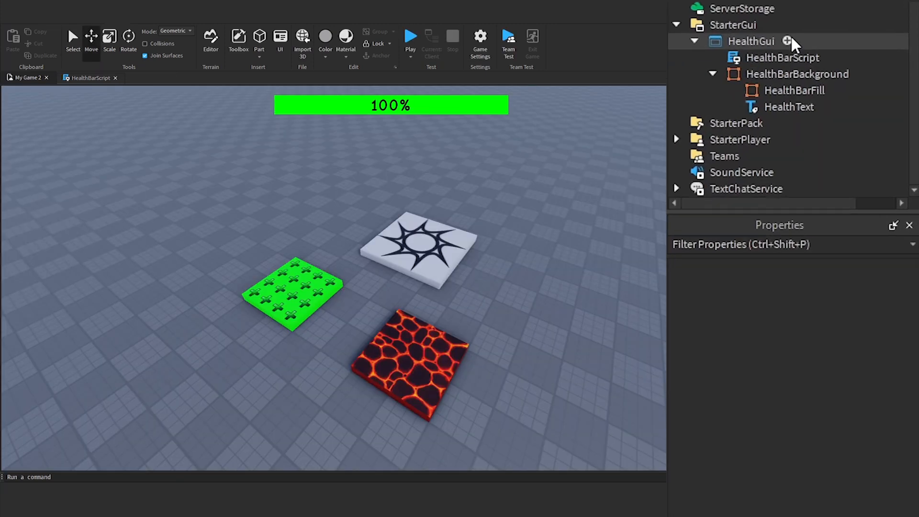
Duplicate HealthBarBackground as a CanvasGroup and remove the original, leaving one 100% bar
click(786, 40)
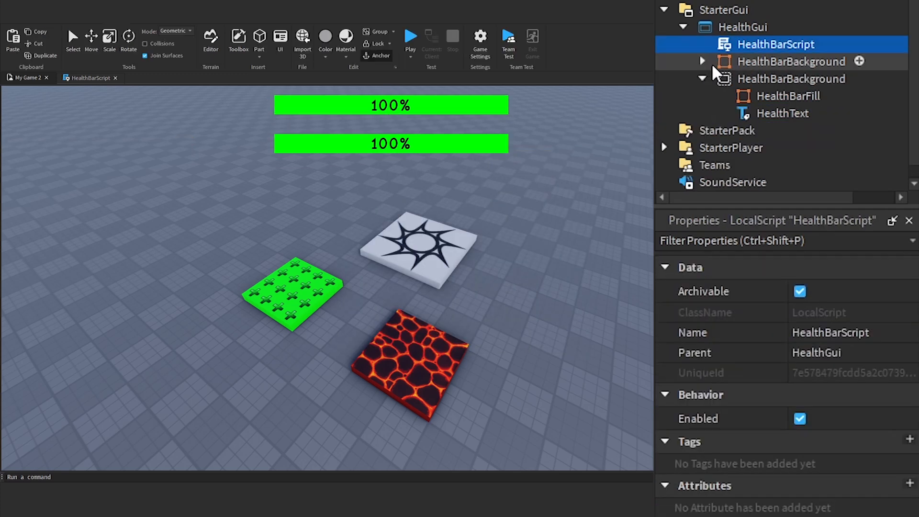
click(791, 61)
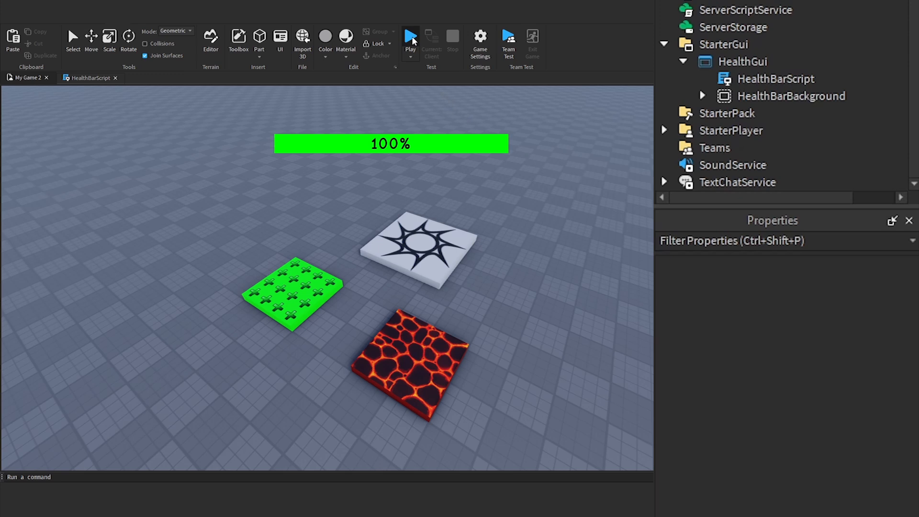
click(411, 37)
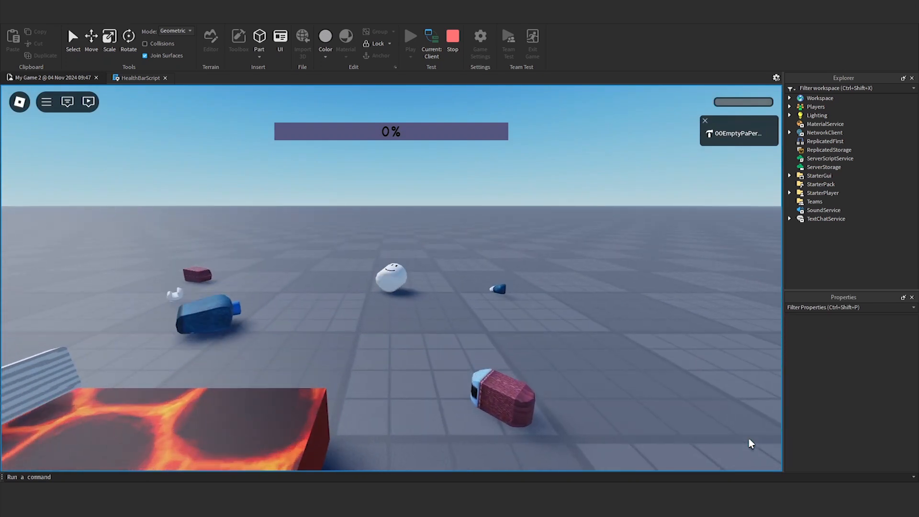
click(452, 36)
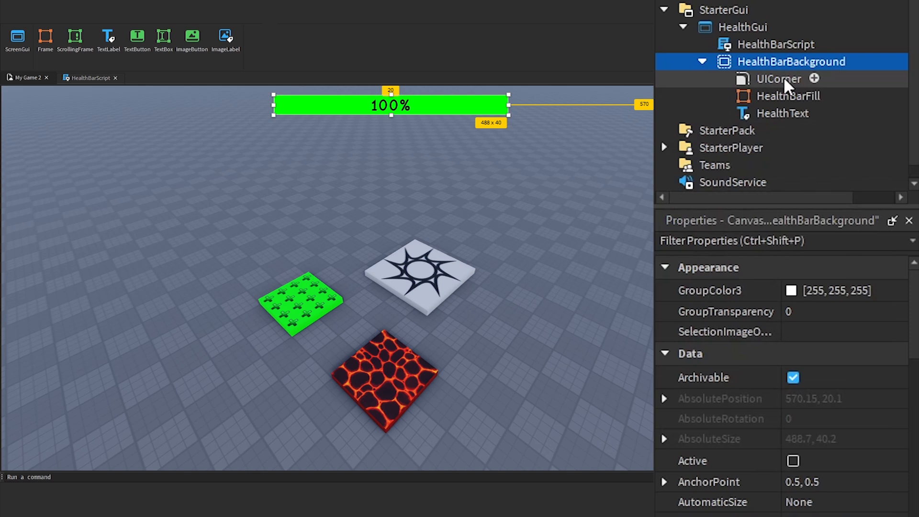
Add UICorner and a black UIStroke of thickness 5 to HealthBarBackground
click(779, 78)
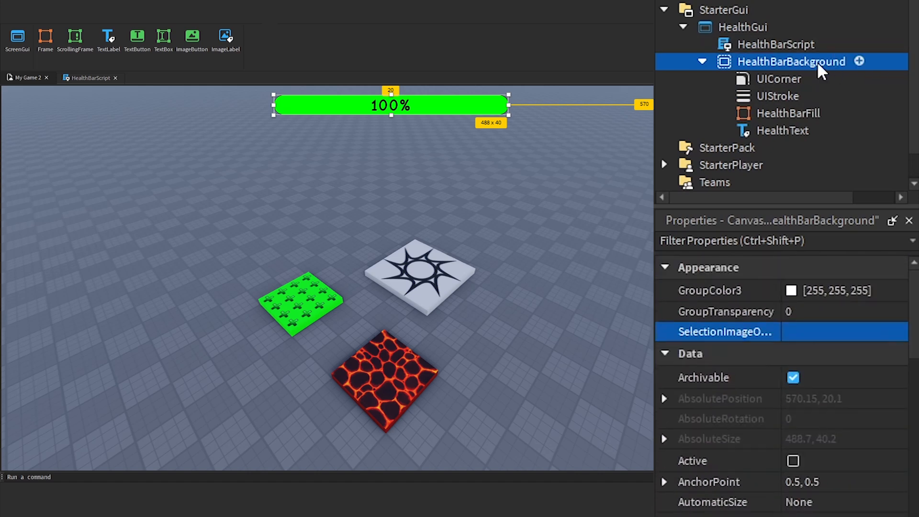
click(776, 96)
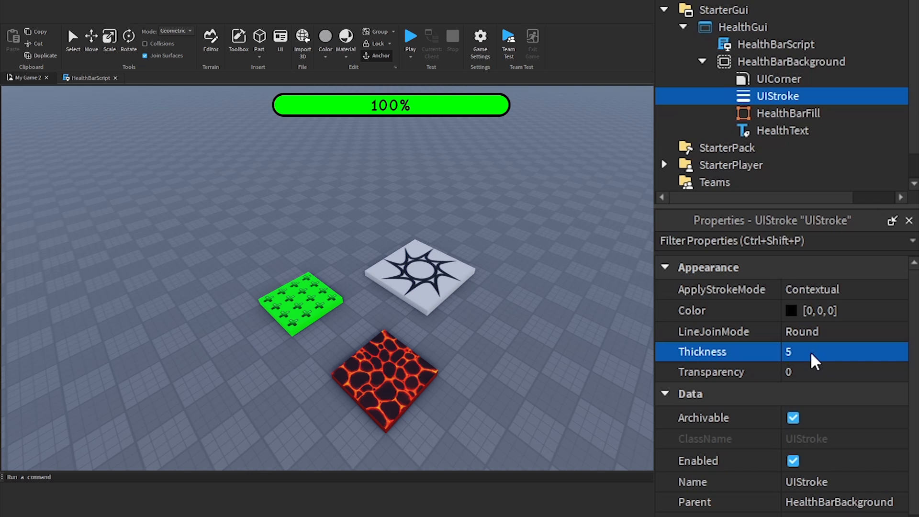
click(790, 113)
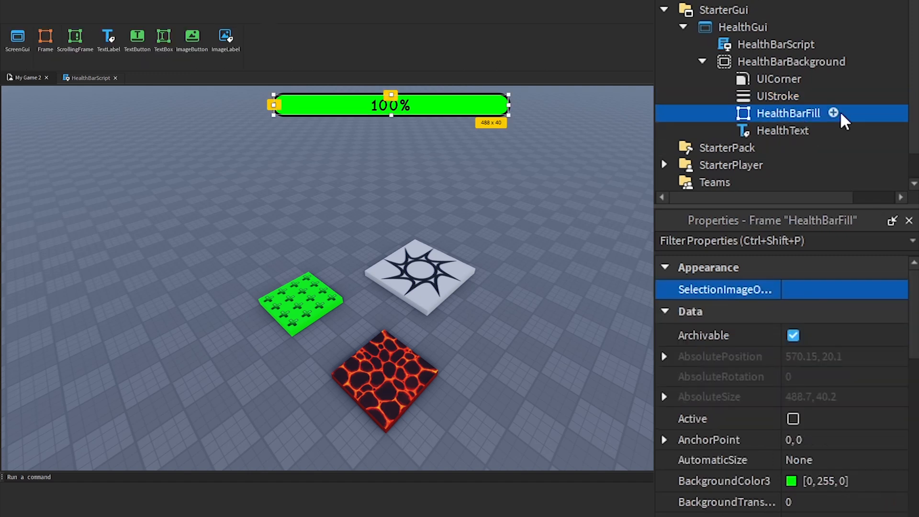